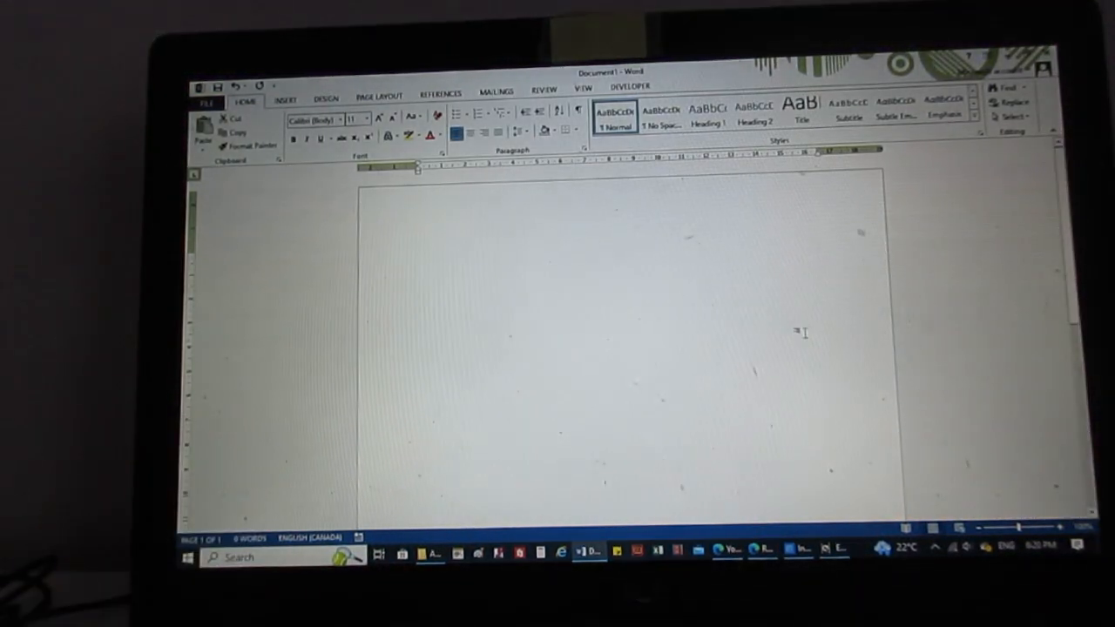
# - Set the whole document's Page Setup vertical alignment to Center and apply it
pyautogui.click(380, 96)
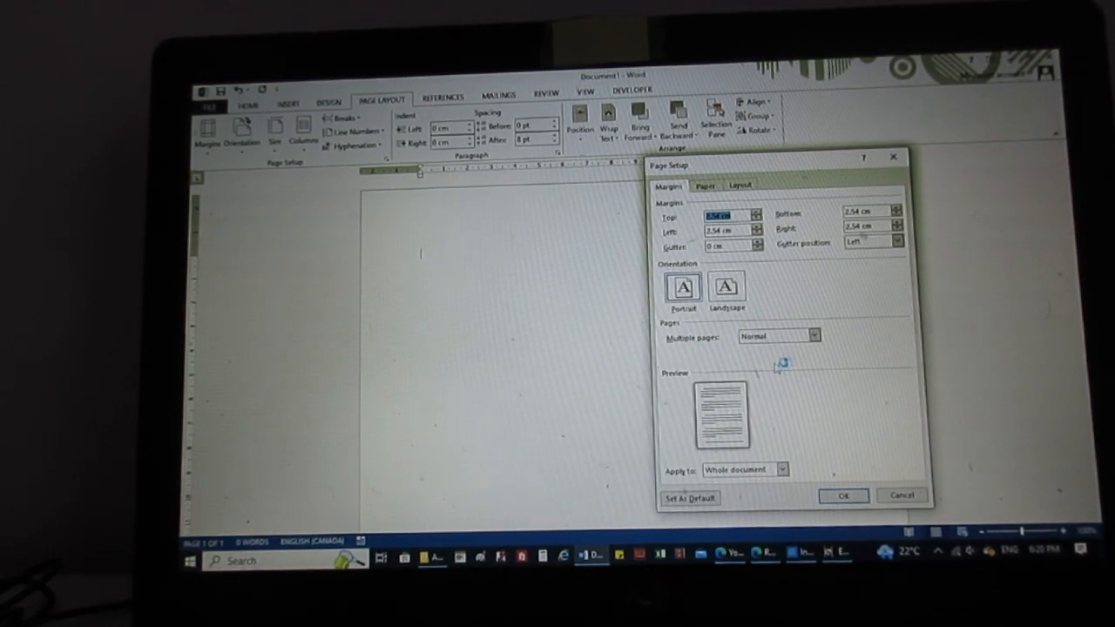
pyautogui.click(704, 184)
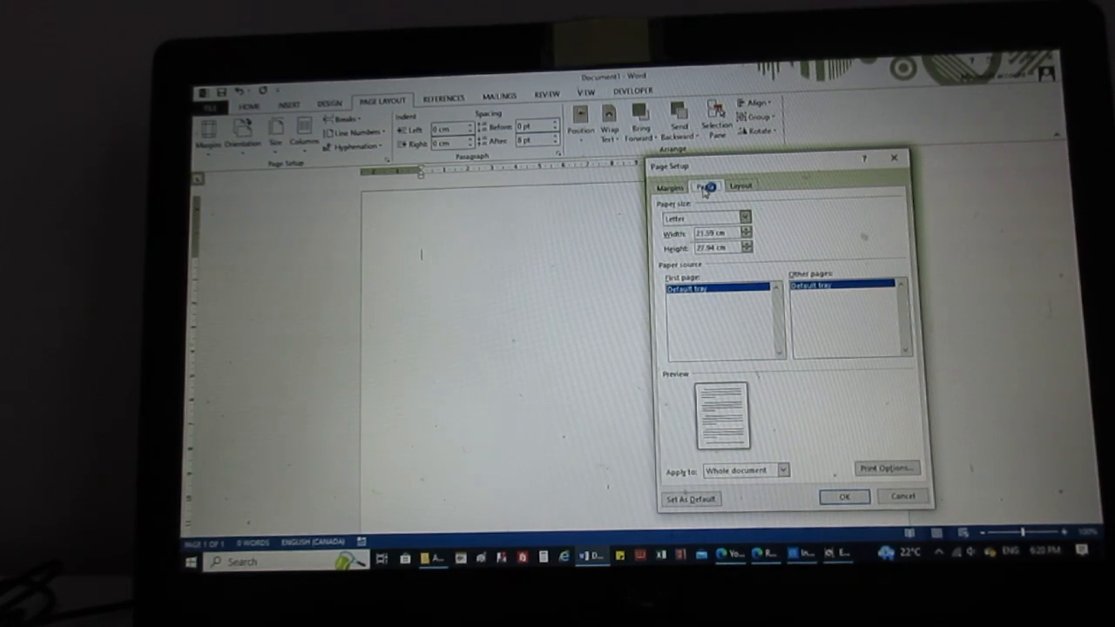
pyautogui.click(738, 186)
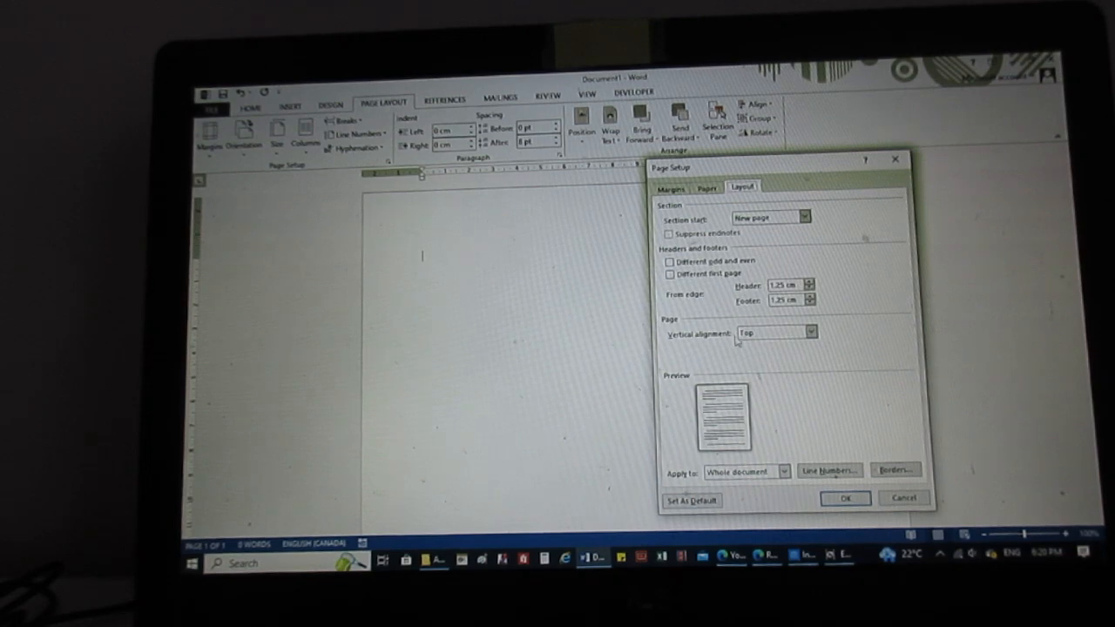
pyautogui.click(774, 331)
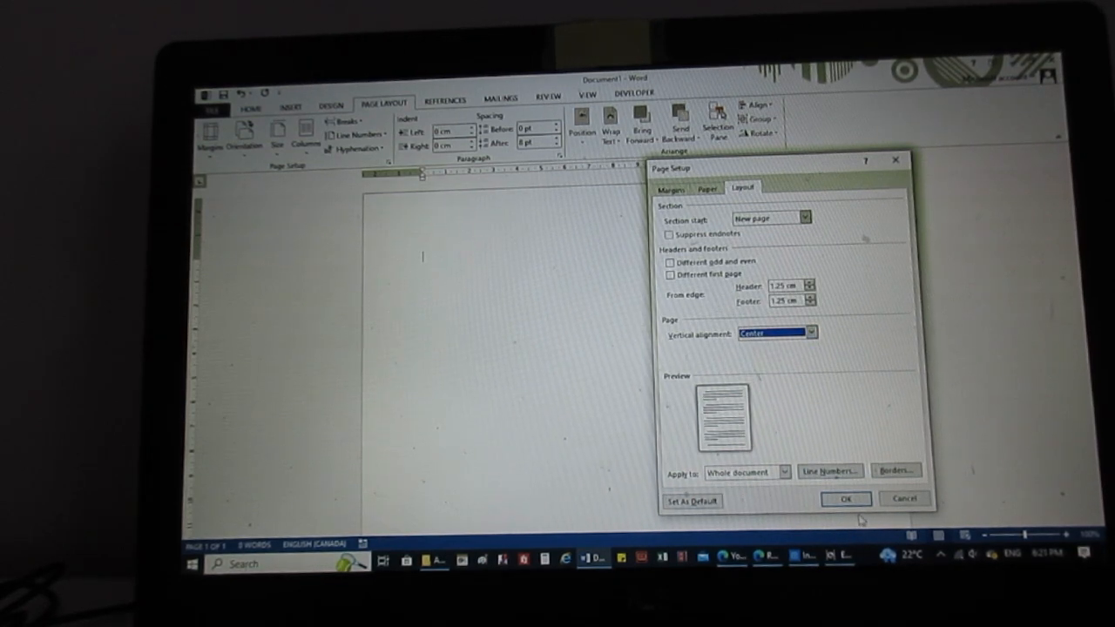
pyautogui.click(843, 498)
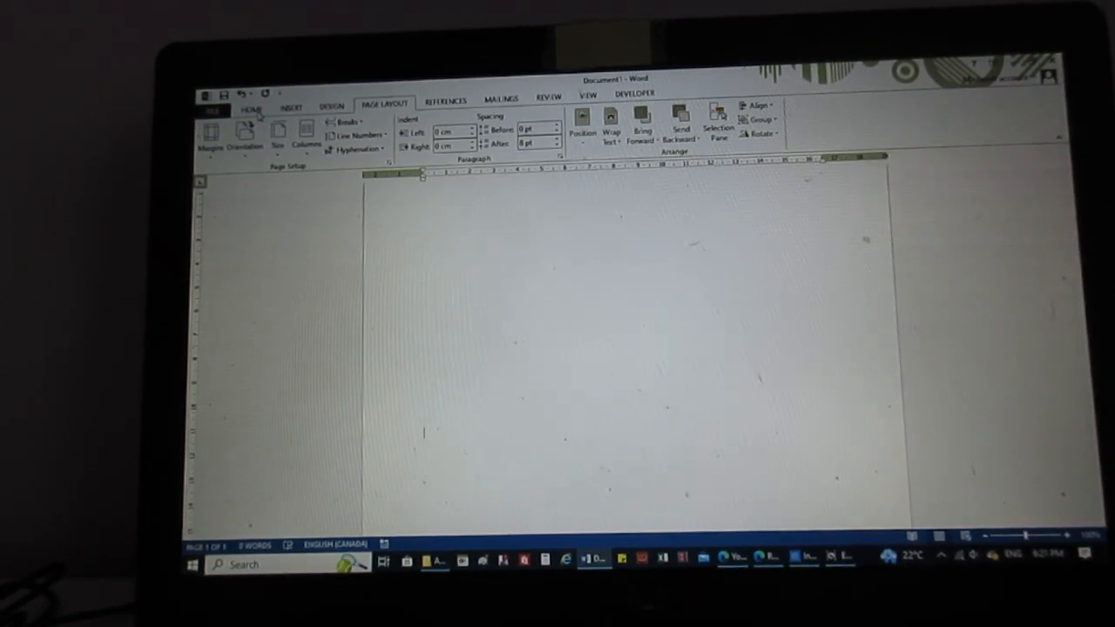
# - Choose Bookman Old Style from the Home font list as the typing font
pyautogui.click(362, 125)
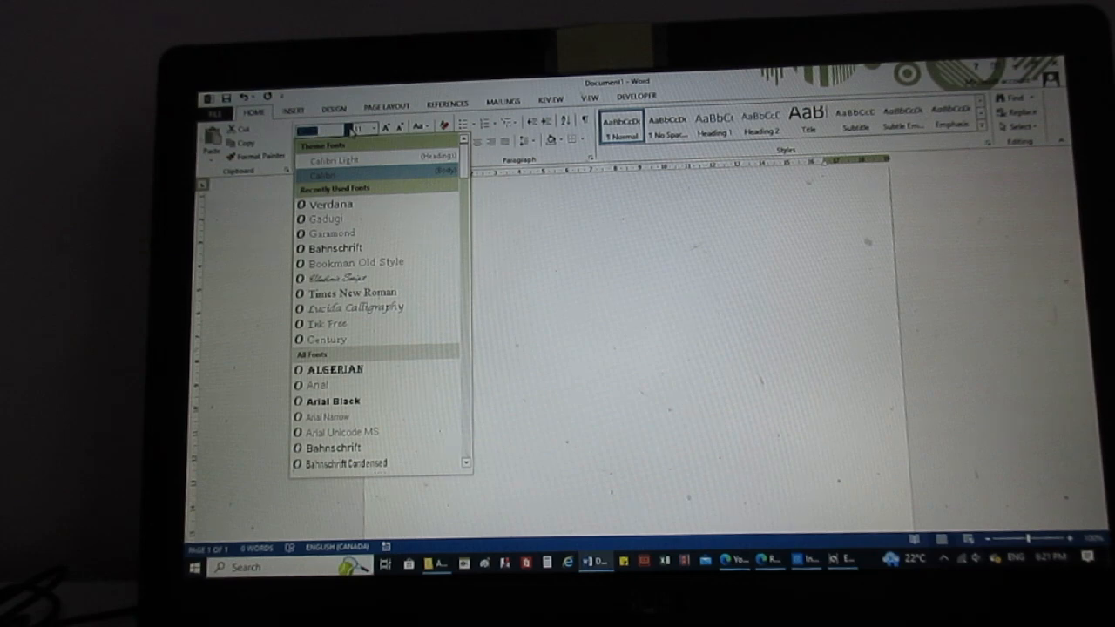
pyautogui.moveTo(374, 263)
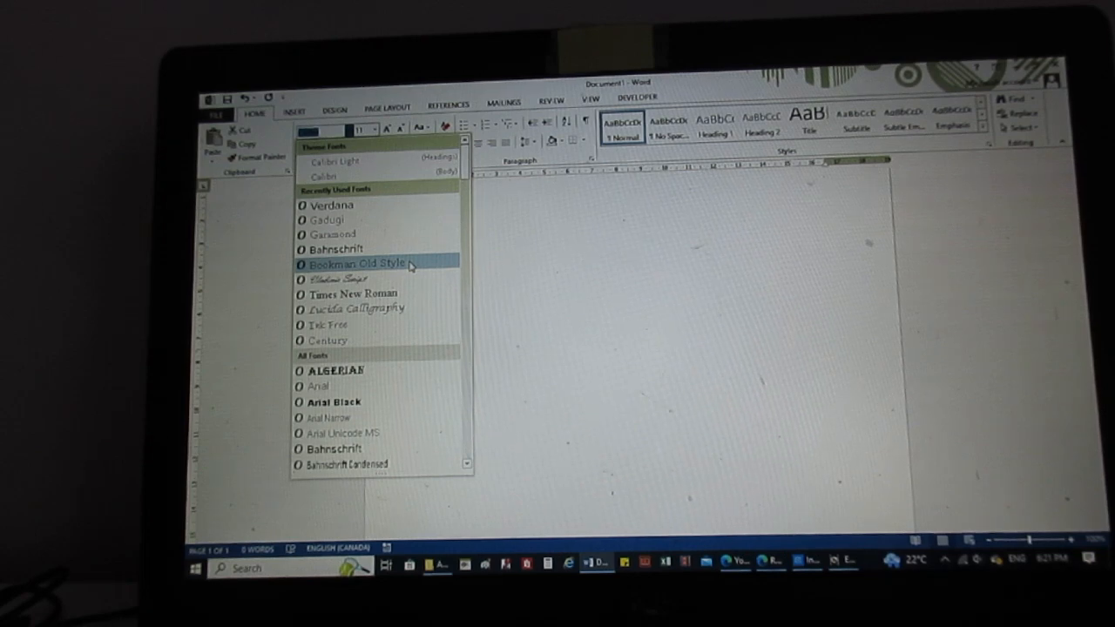
pyautogui.click(351, 265)
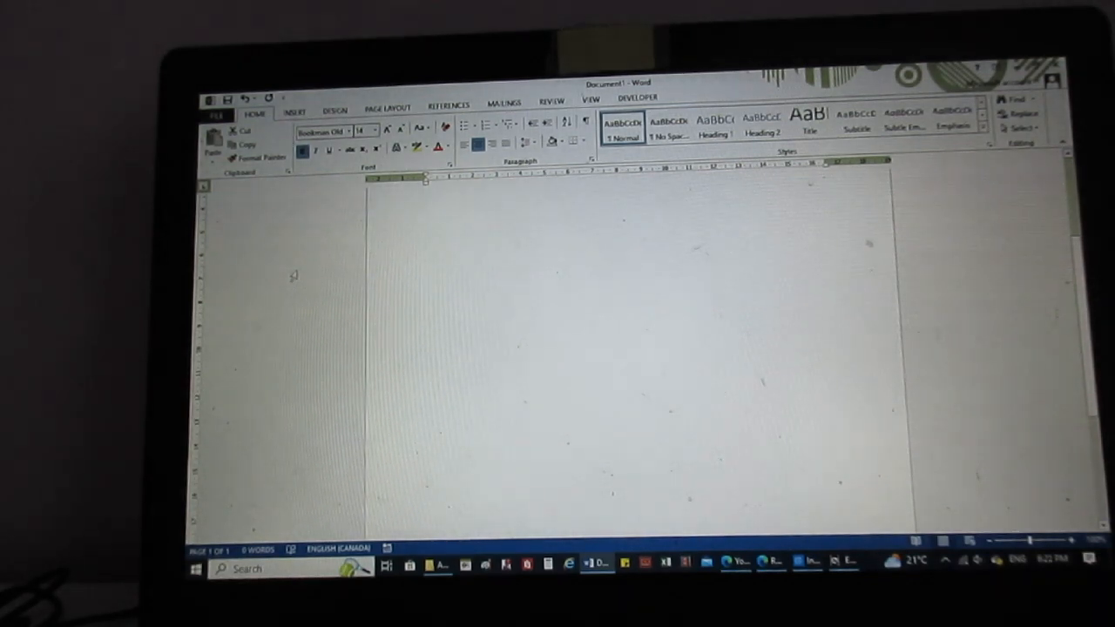
# - Type the title SWORD OF ASH AND BONE, the by-line and the author surname ending 'tanojevic'
pyautogui.write('SWOR')
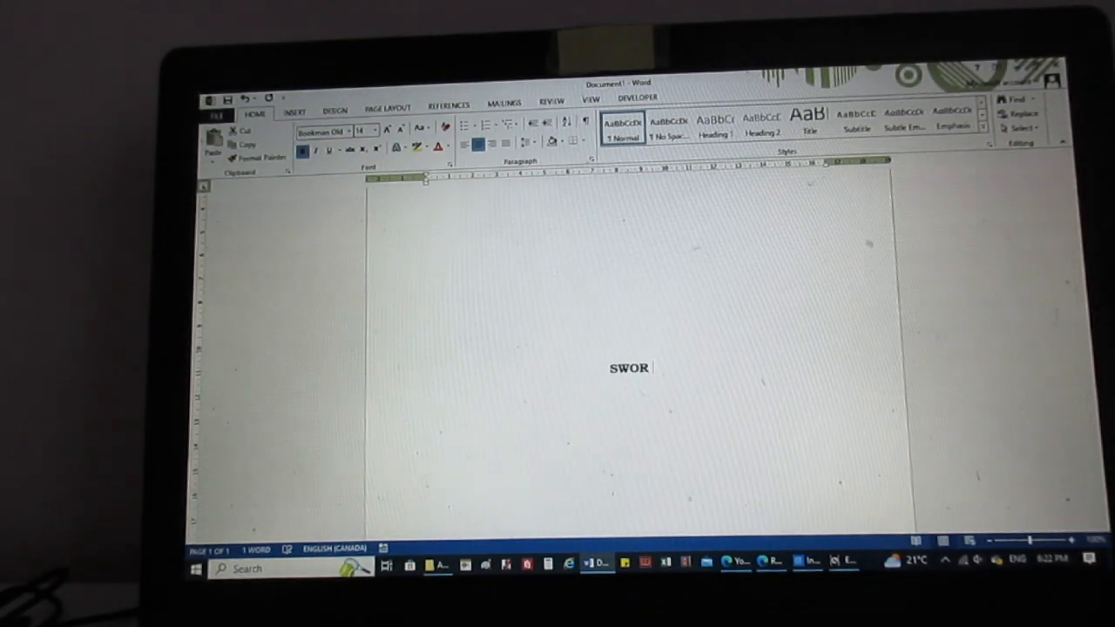
pyautogui.write('D OF ASH AND BO')
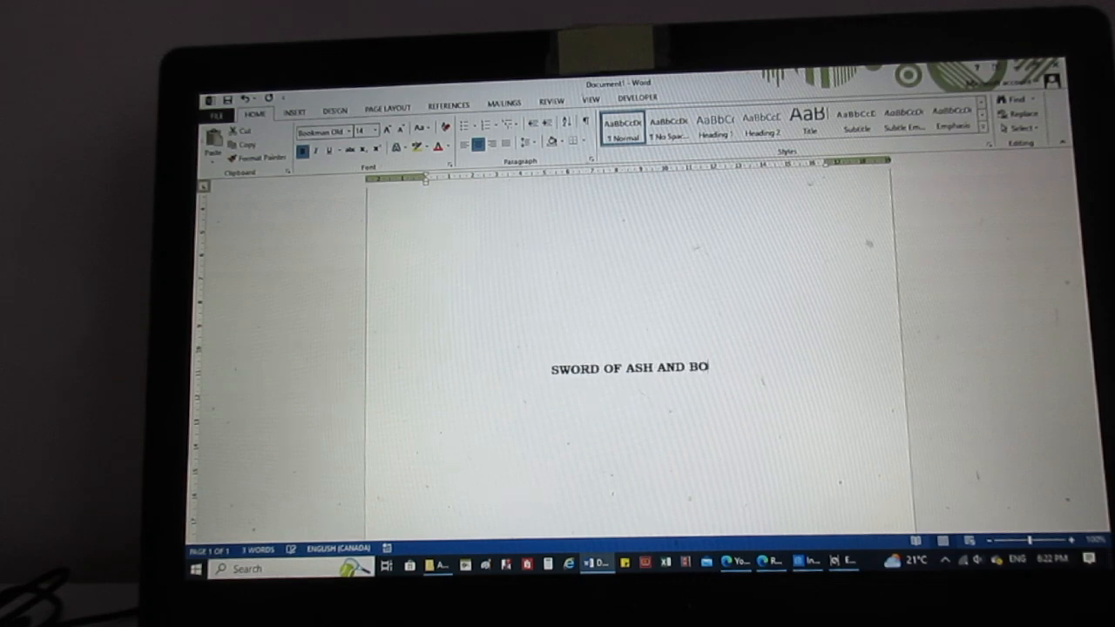
pyautogui.write('NE')
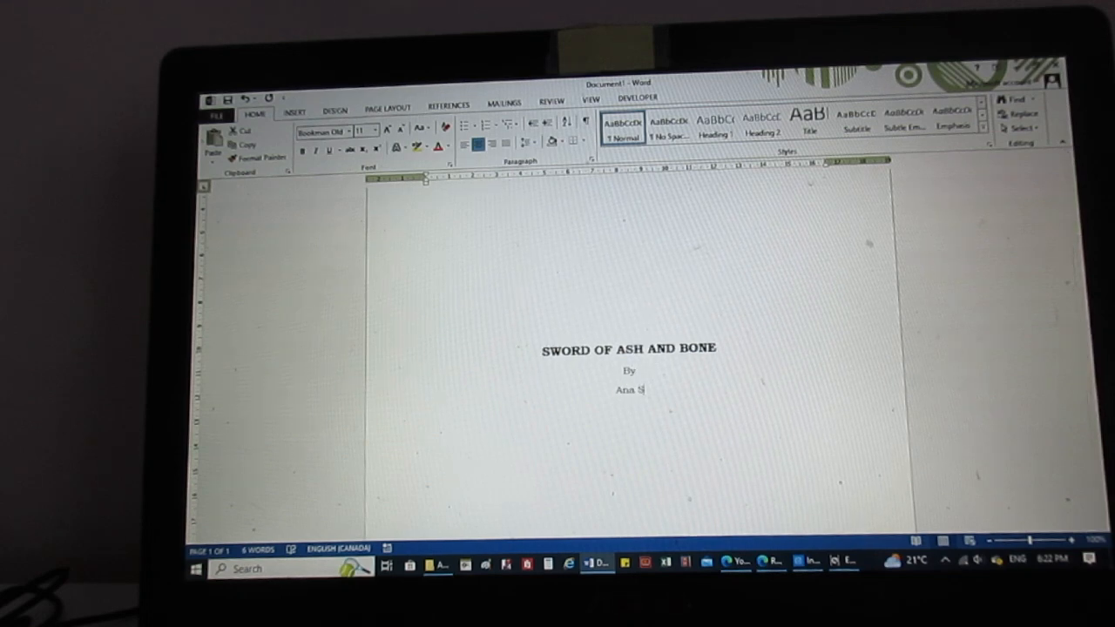
pyautogui.write('tanojevic')
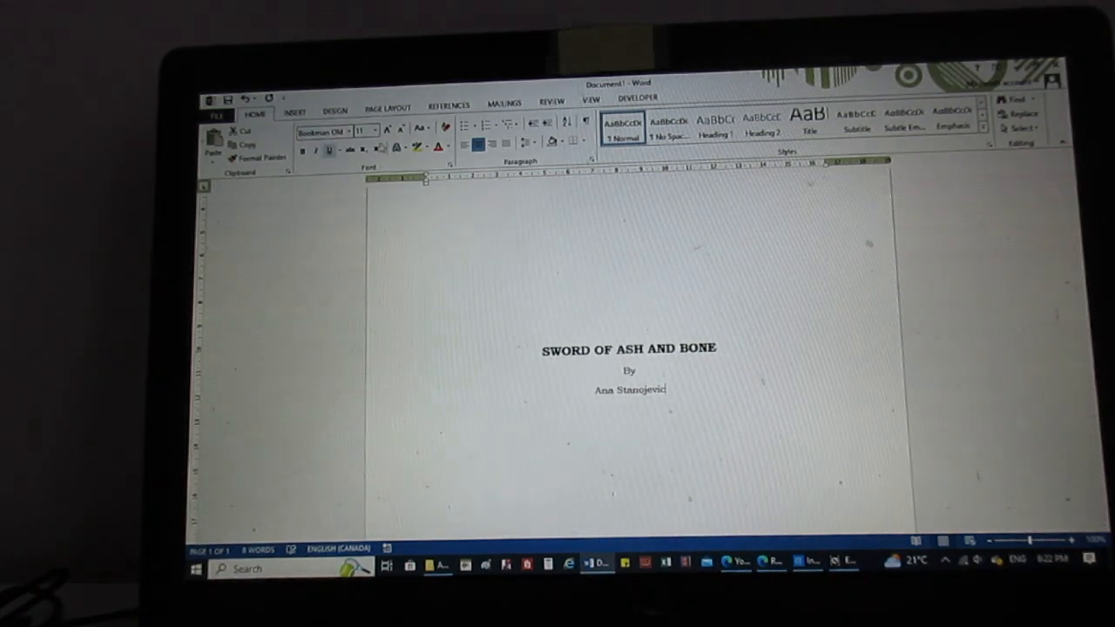
pyautogui.click(387, 110)
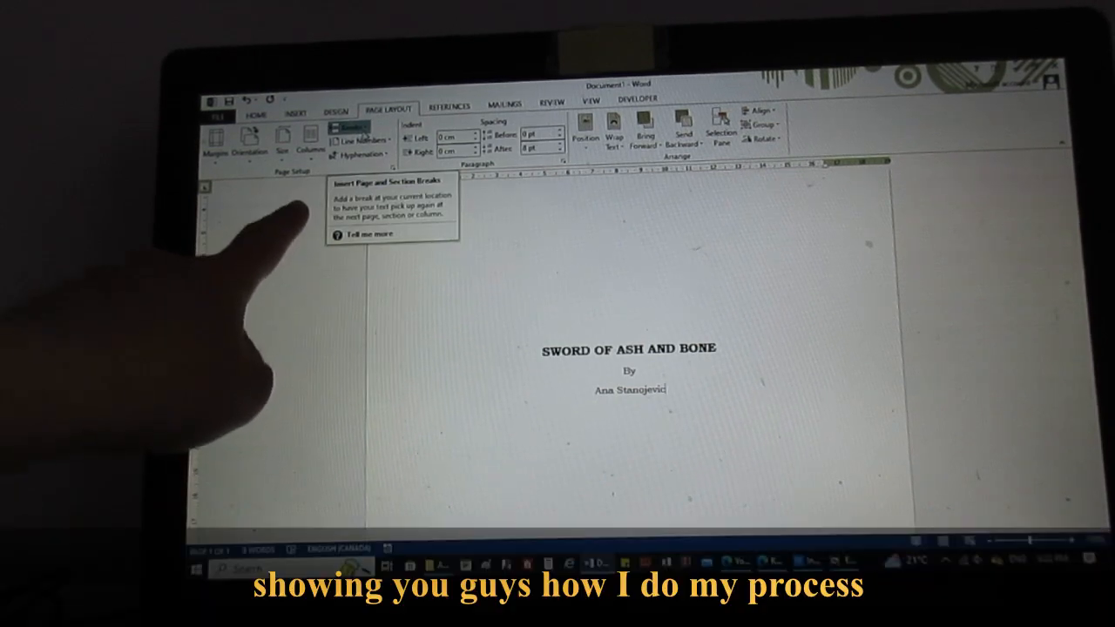
# - Insert a Next Page section break and set vertical alignment Top from this point forward
pyautogui.click(345, 125)
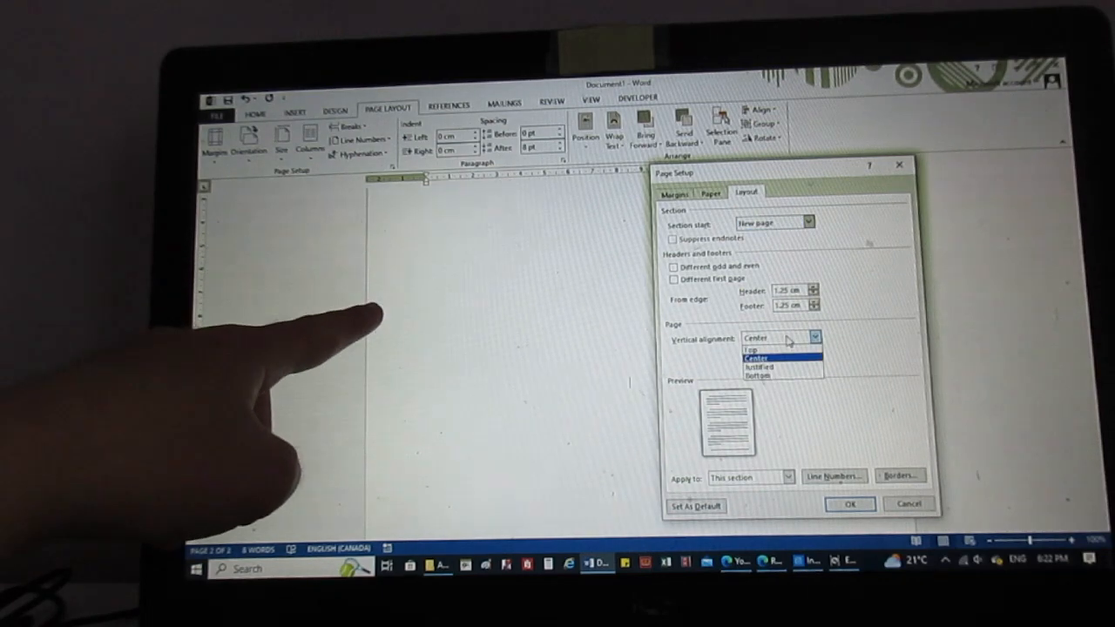
pyautogui.click(756, 352)
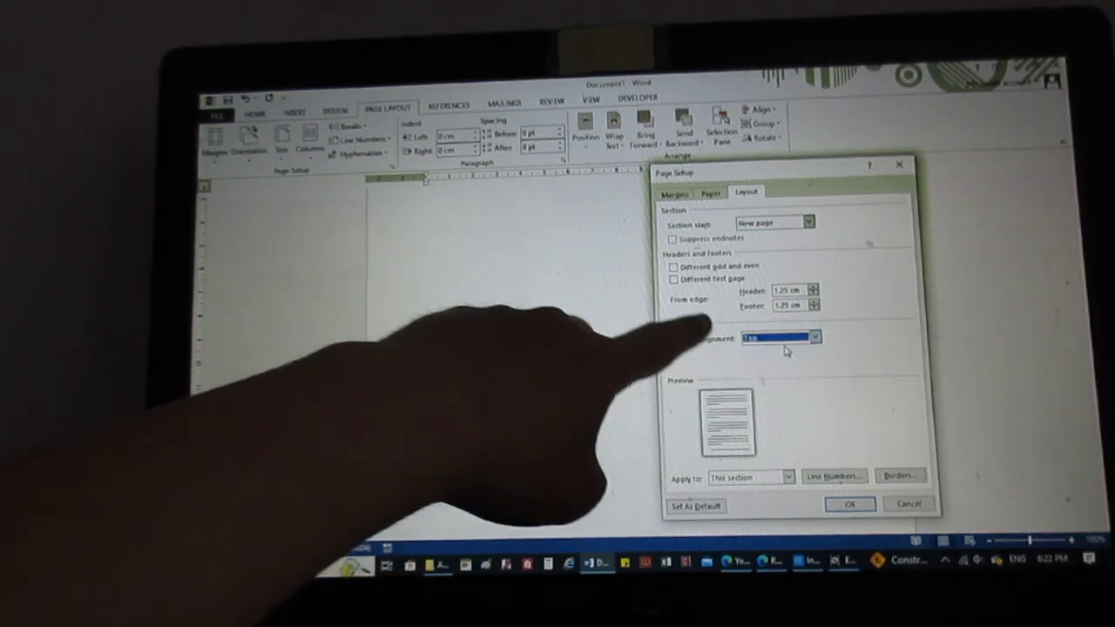
pyautogui.click(795, 478)
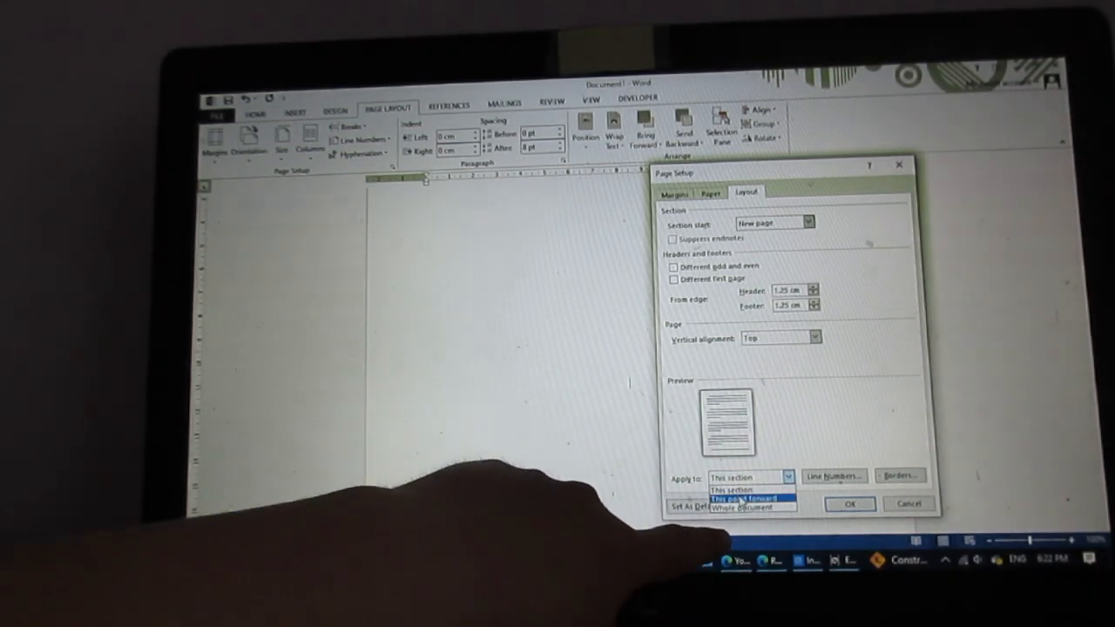
pyautogui.click(746, 499)
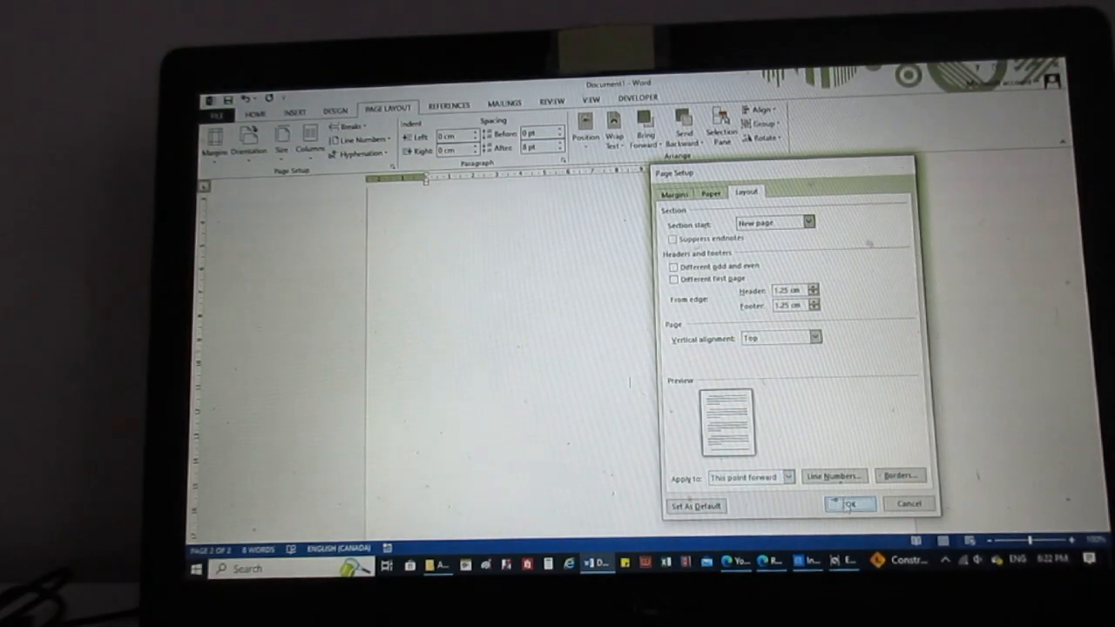
pyautogui.click(851, 505)
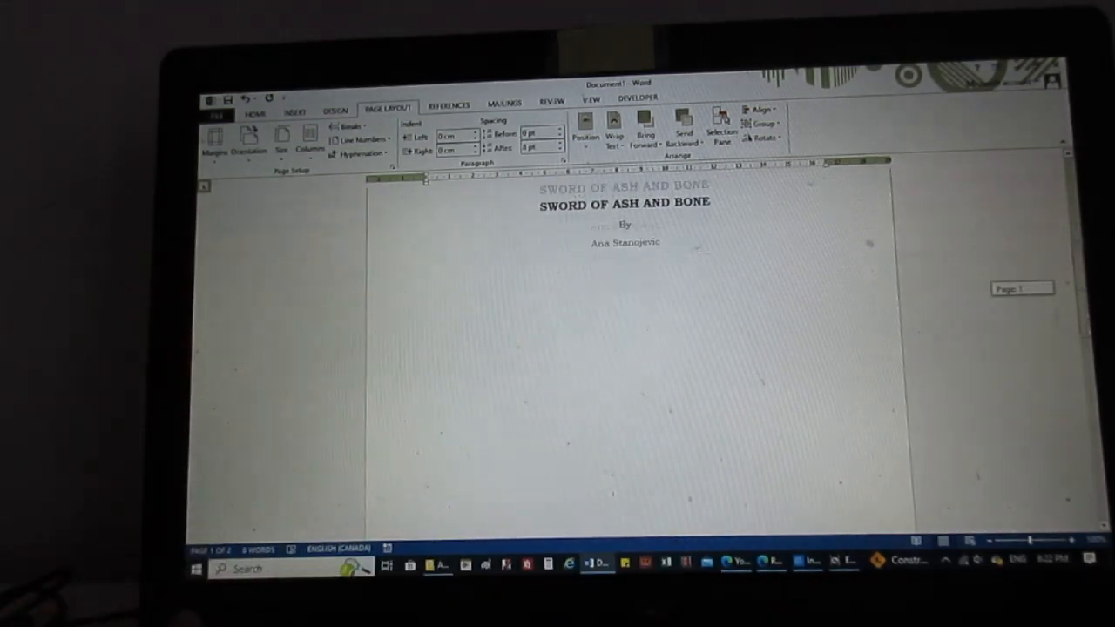
# - Switch to the Fire Burns.docx window to use as a reference
pyautogui.click(255, 115)
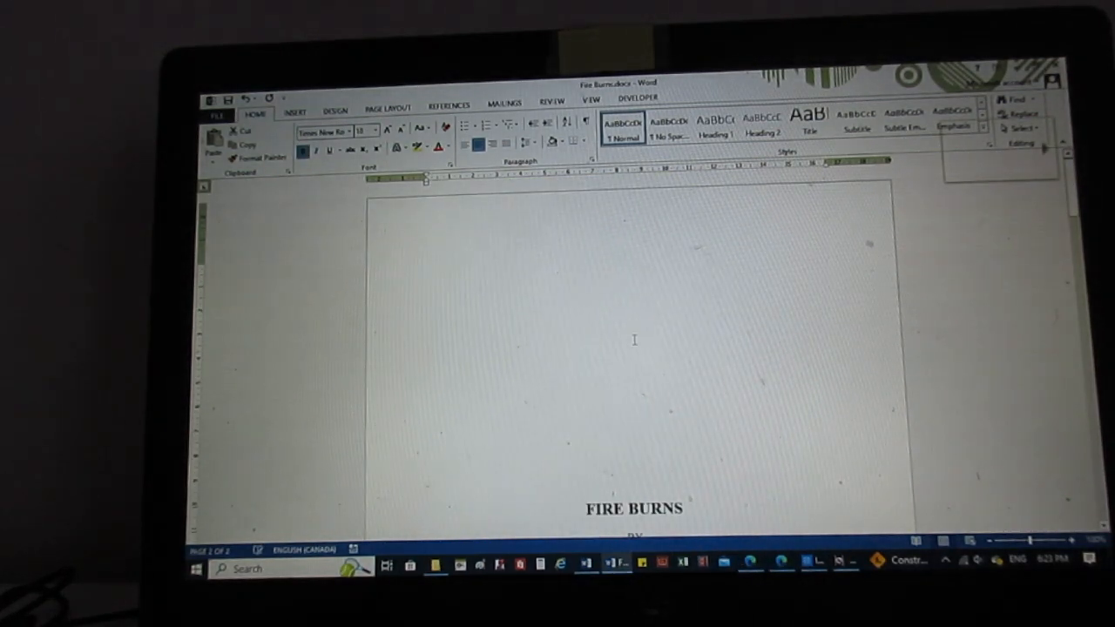
# - Scroll the Fire Burns manuscript to show its copyright page
pyautogui.scroll(3)
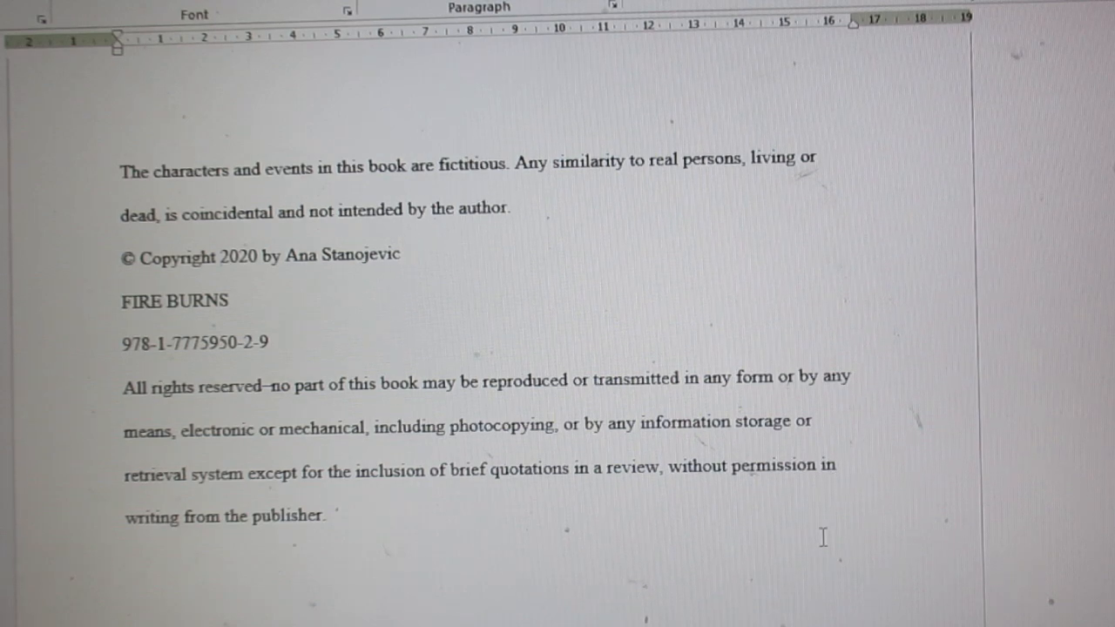
pyautogui.moveTo(769, 535)
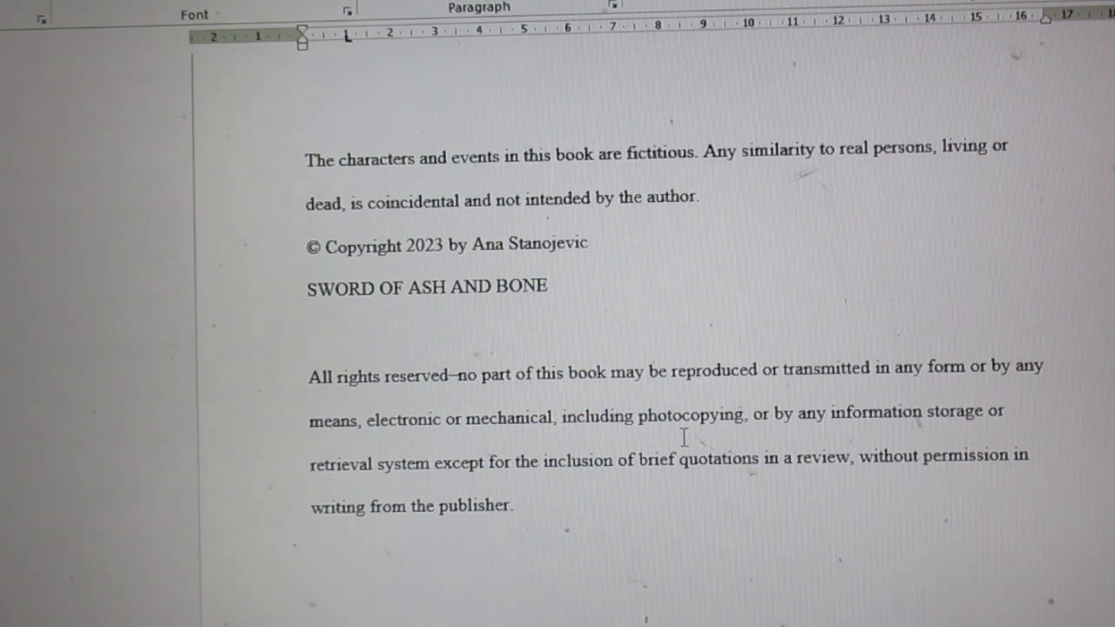
# - Insert a Next Page section break after the adapted copyright notice
pyautogui.scroll(-3)
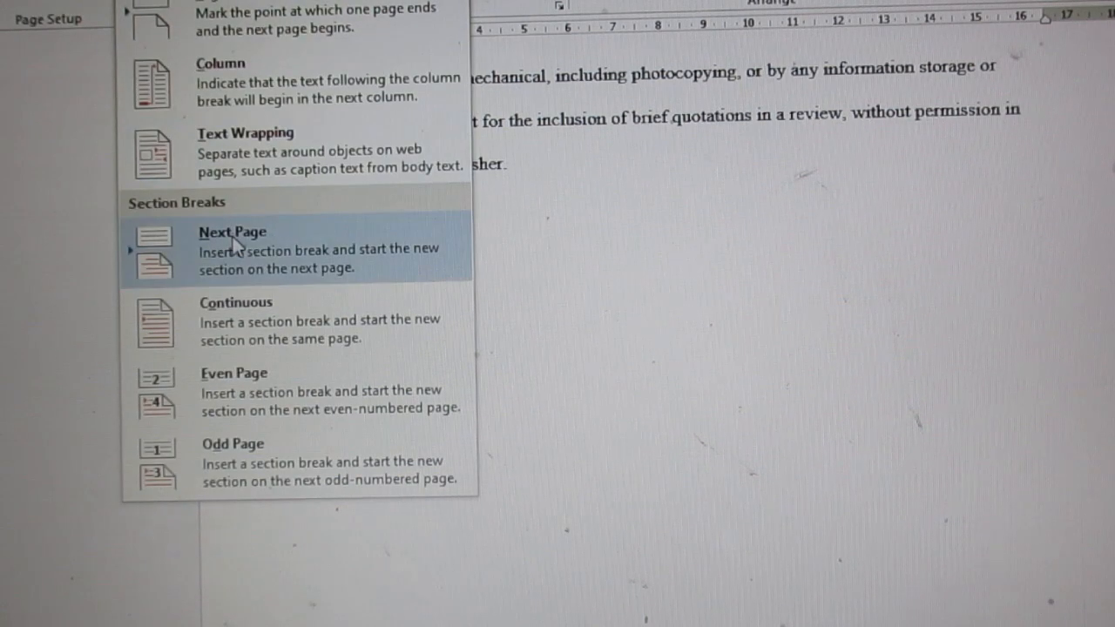
pyautogui.click(231, 251)
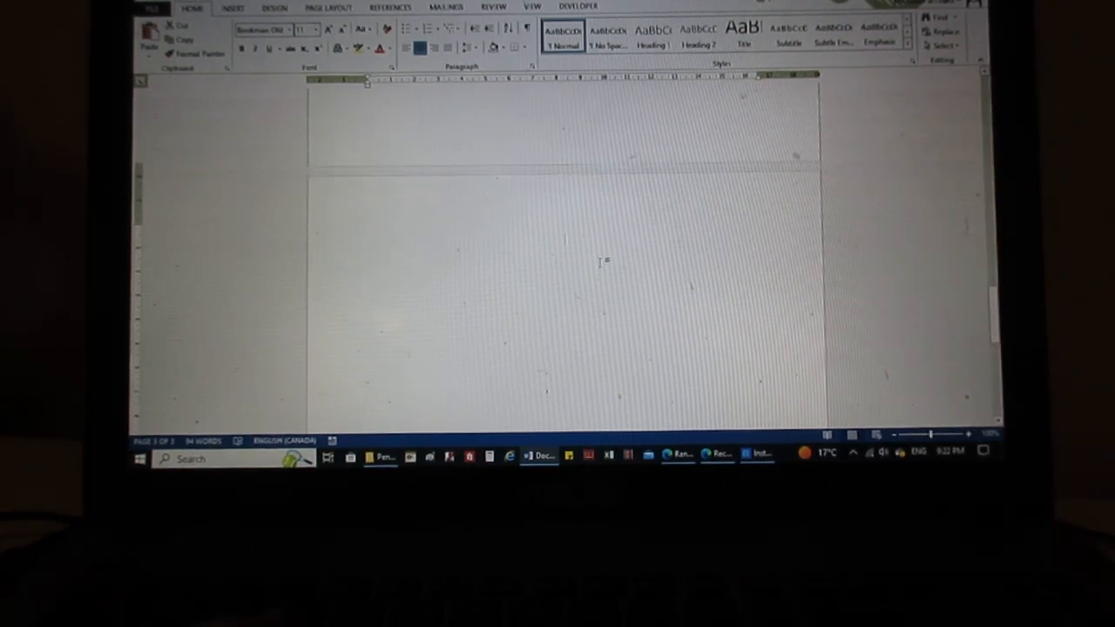
pyautogui.scroll(3)
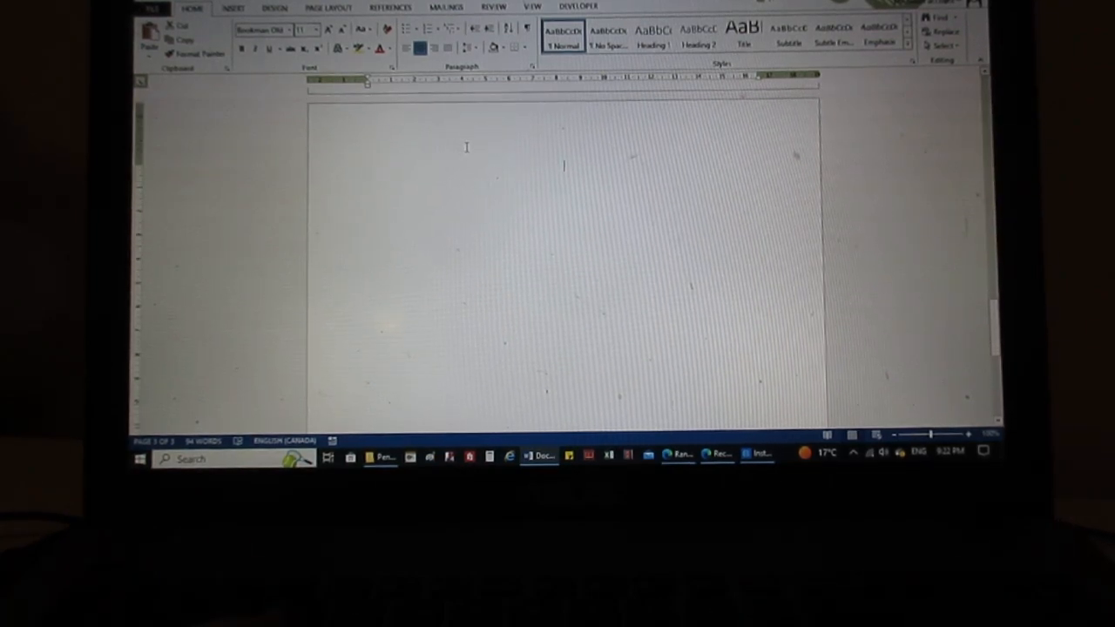
# - Centre the page vertically, type the dedication 'For my fiancé', and insert a Next Page break
pyautogui.click(328, 7)
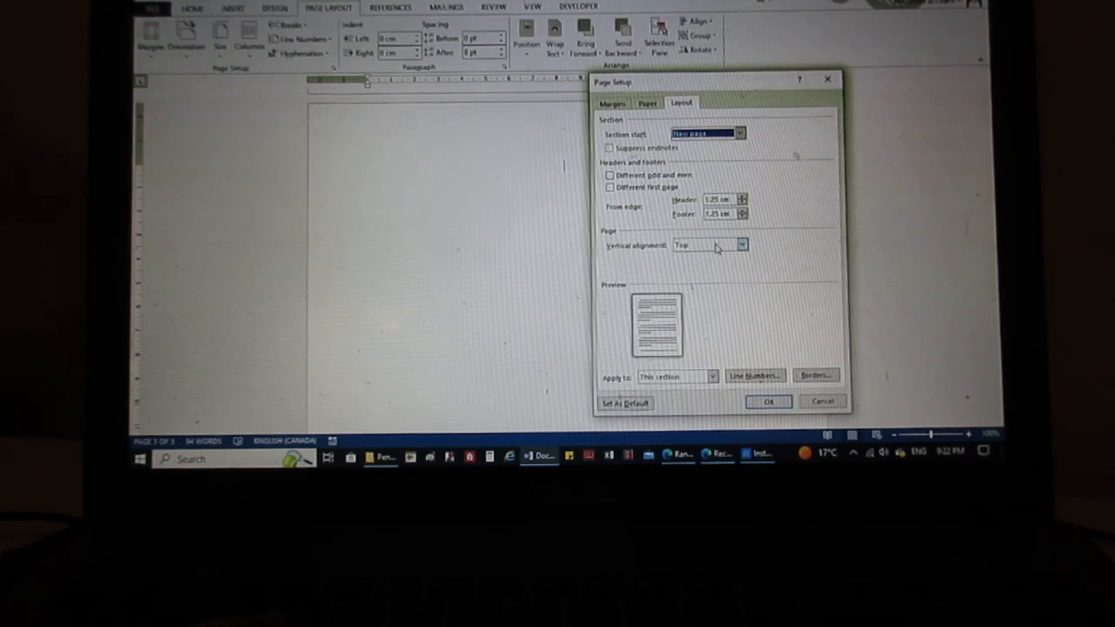
pyautogui.click(768, 401)
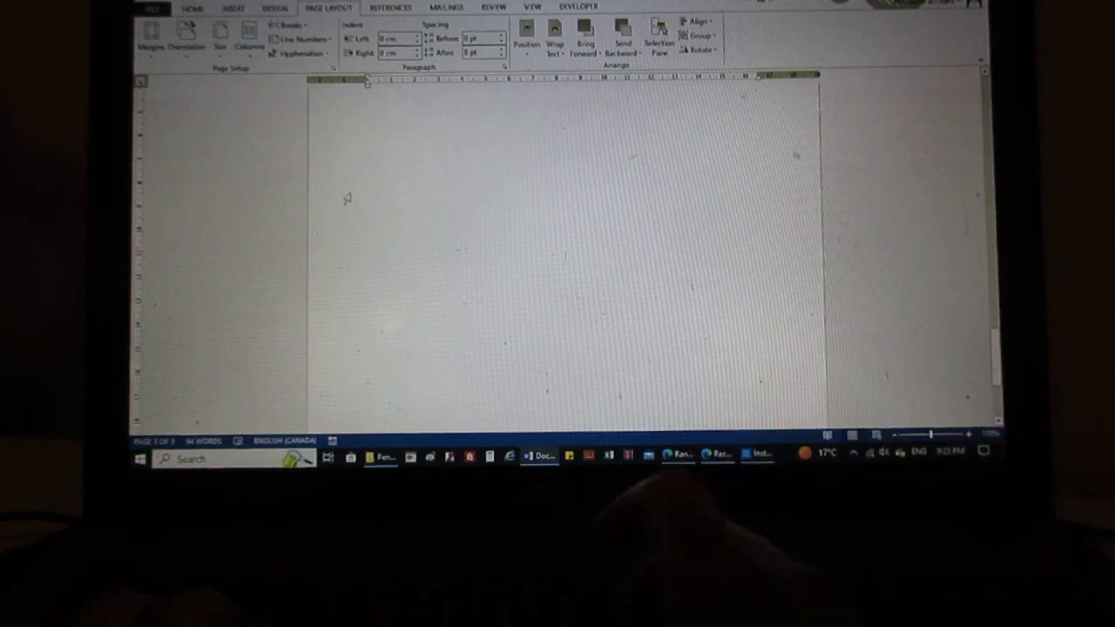
pyautogui.write('For my fans')
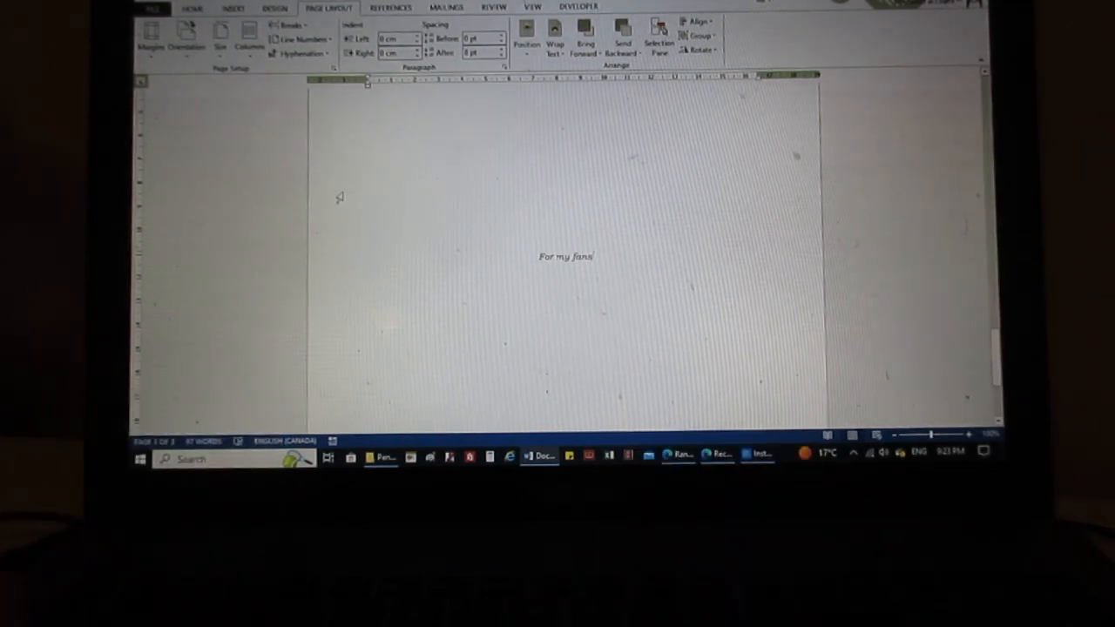
pyautogui.click(192, 7)
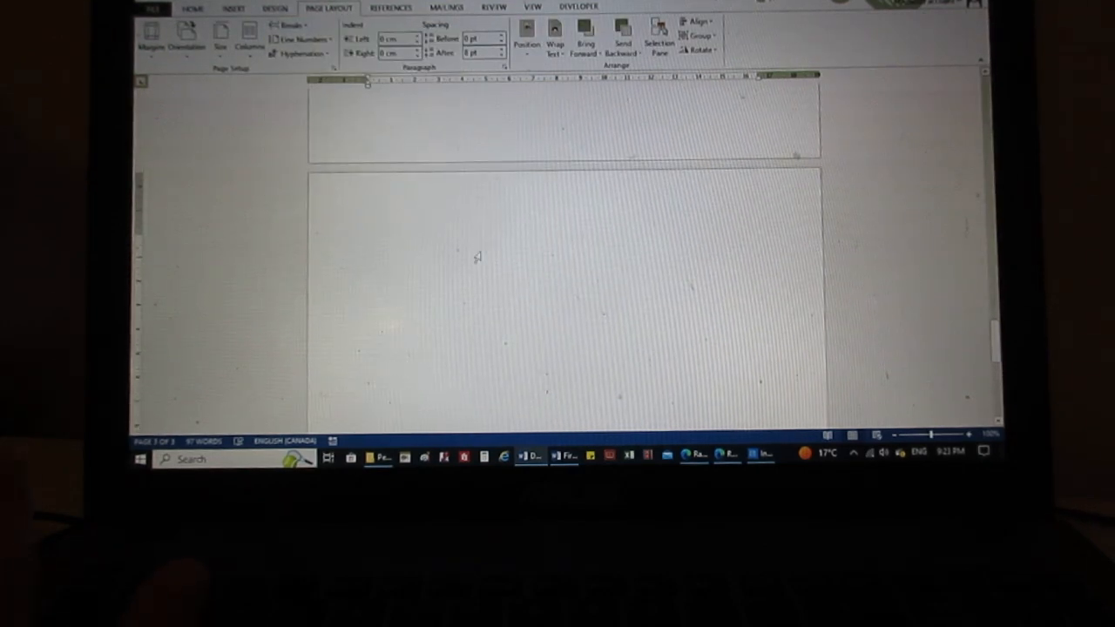
pyautogui.click(192, 6)
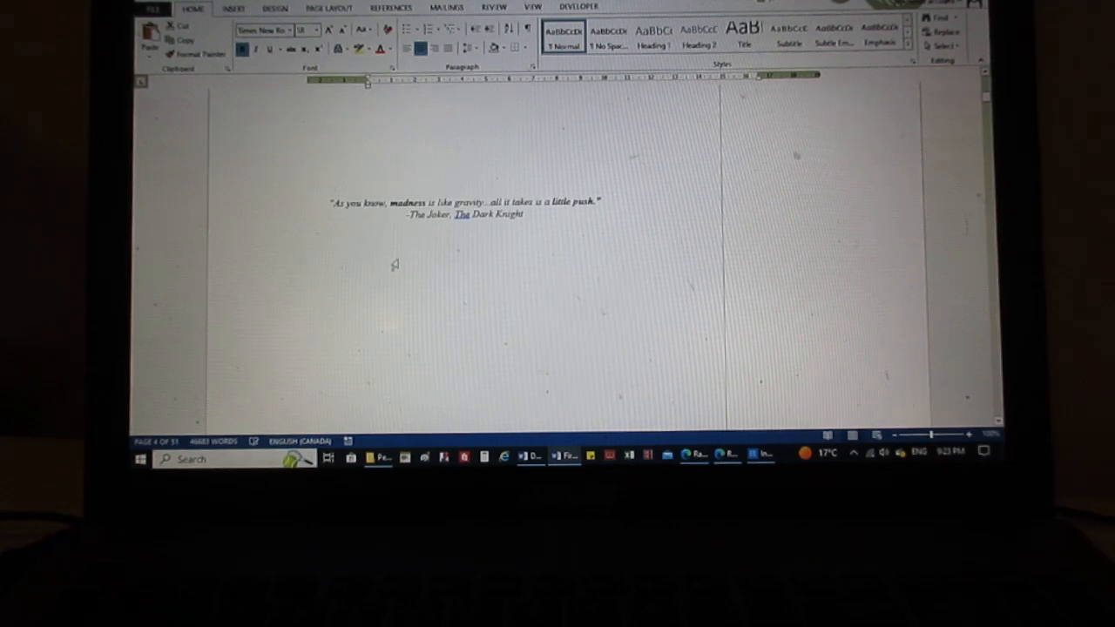
pyautogui.moveTo(550, 394)
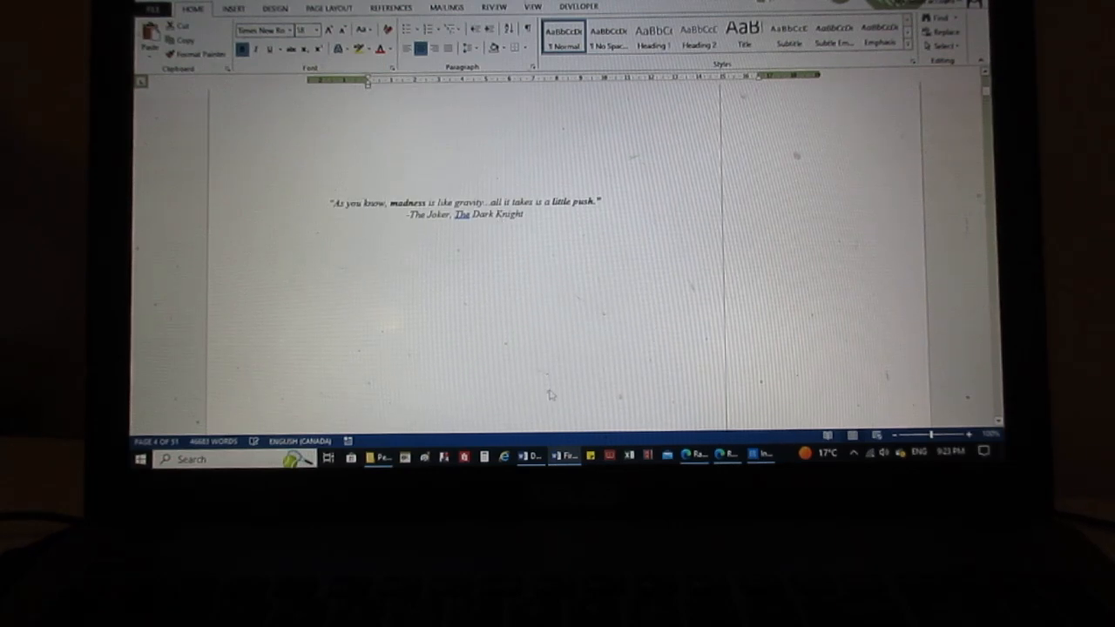
pyautogui.press('Ctrl+A')
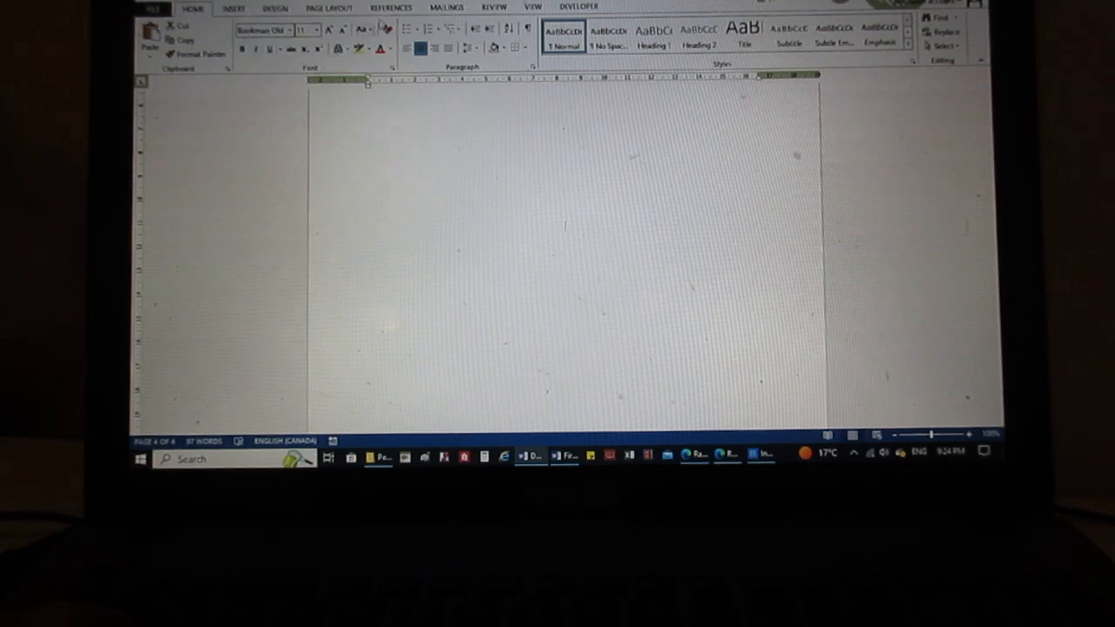
# - Set vertical alignment Top from this page onward and type the heading CHAPTER ONE
pyautogui.click(328, 7)
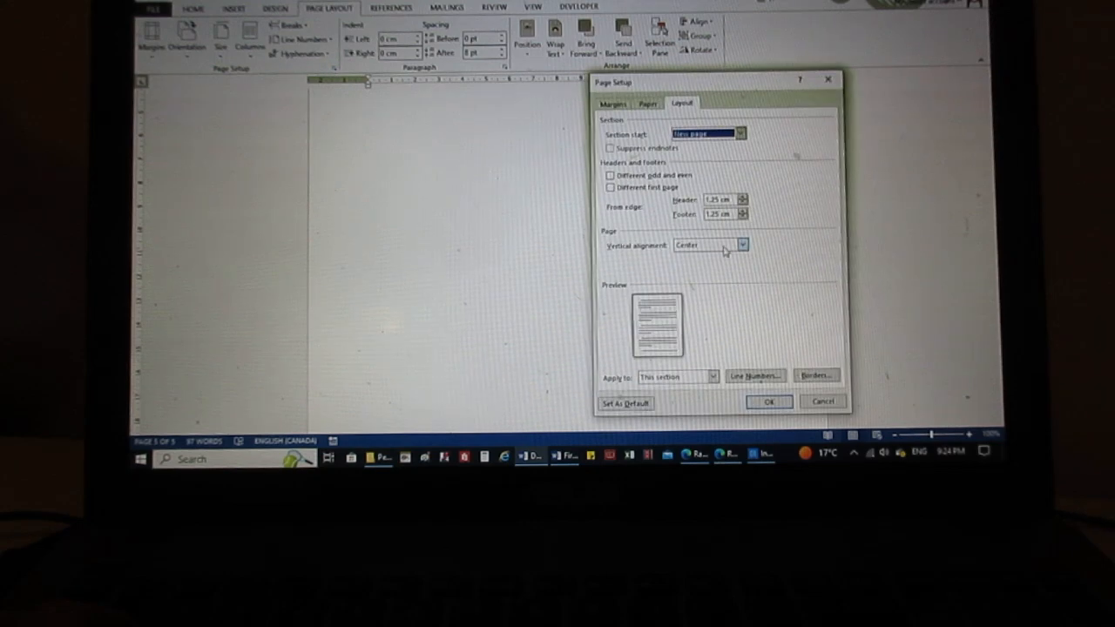
pyautogui.click(714, 376)
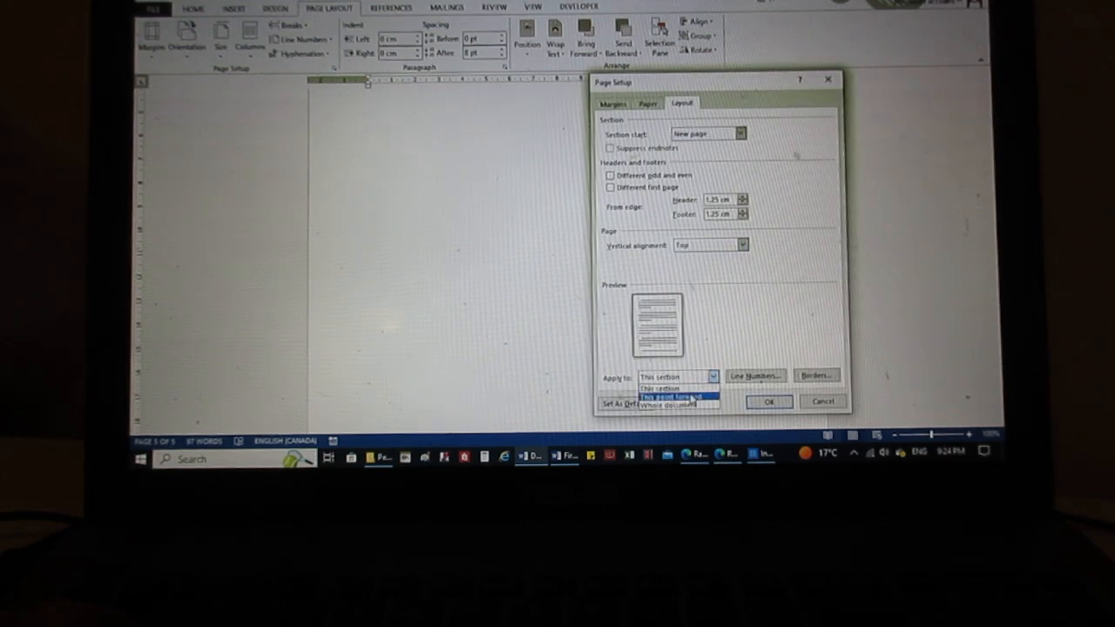
pyautogui.click(767, 400)
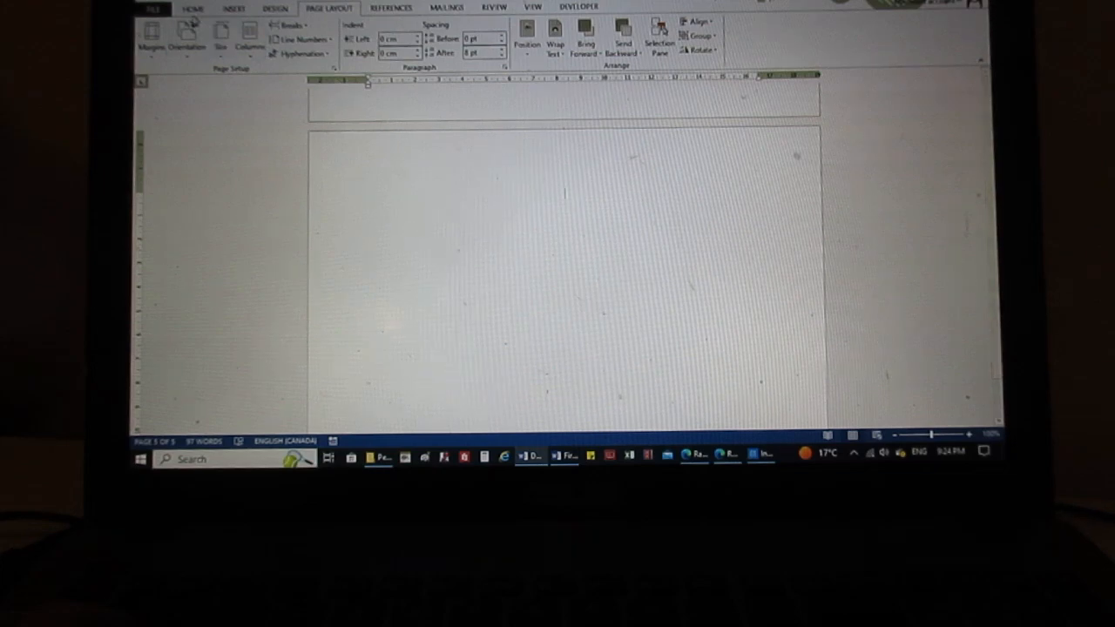
pyautogui.click(191, 7)
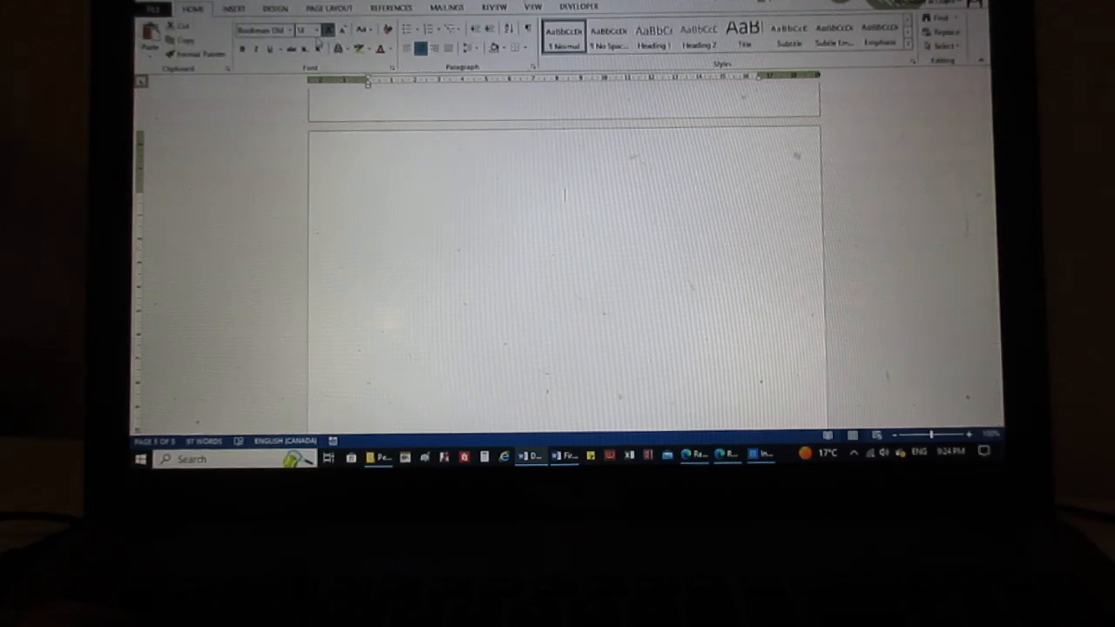
pyautogui.write('CHAPTER')
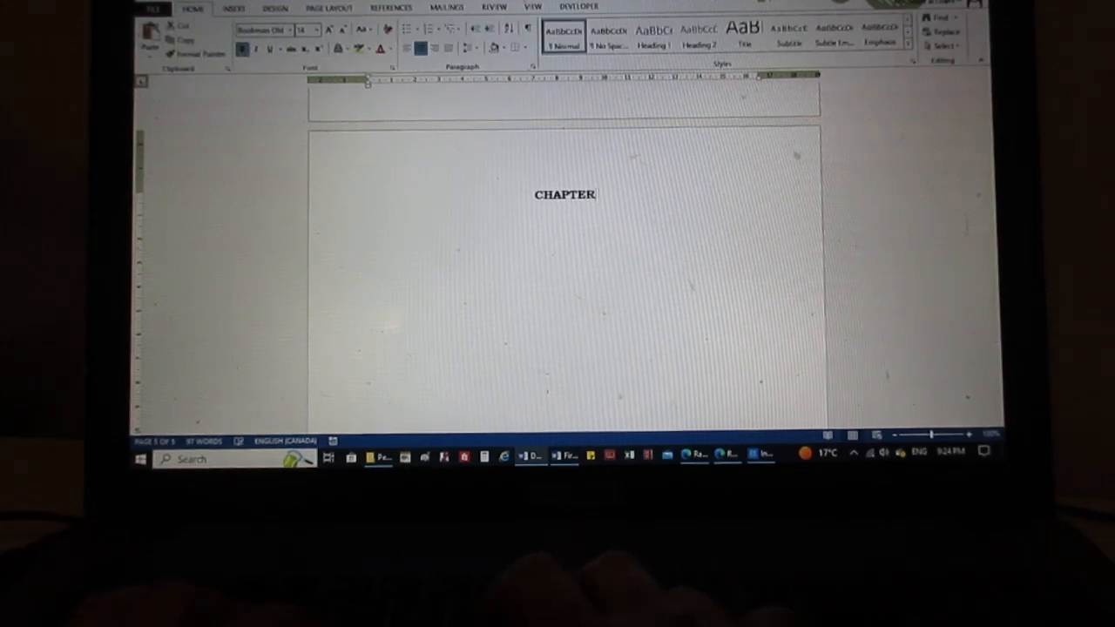
pyautogui.write('ONE')
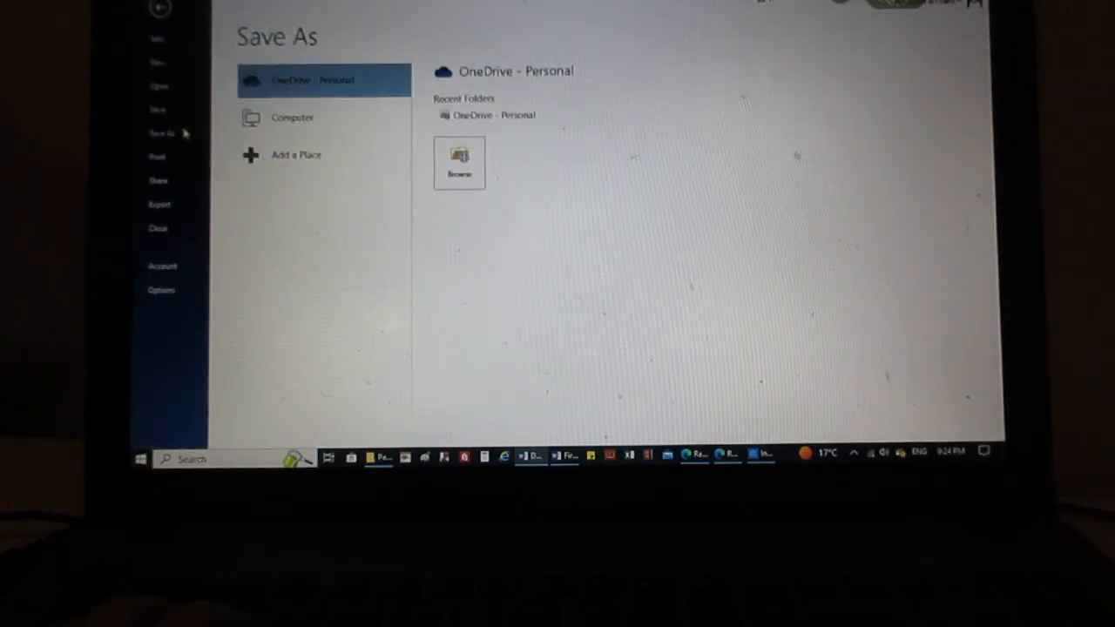
# - Browse from Save As on this computer up to the Documents > Books folder
pyautogui.click(293, 119)
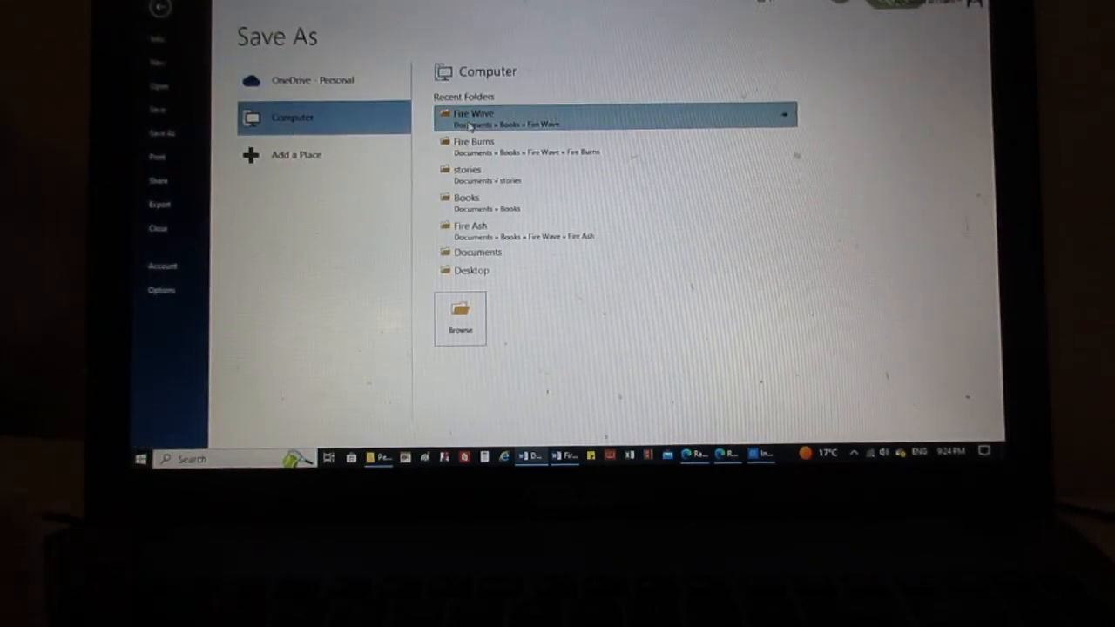
pyautogui.click(474, 119)
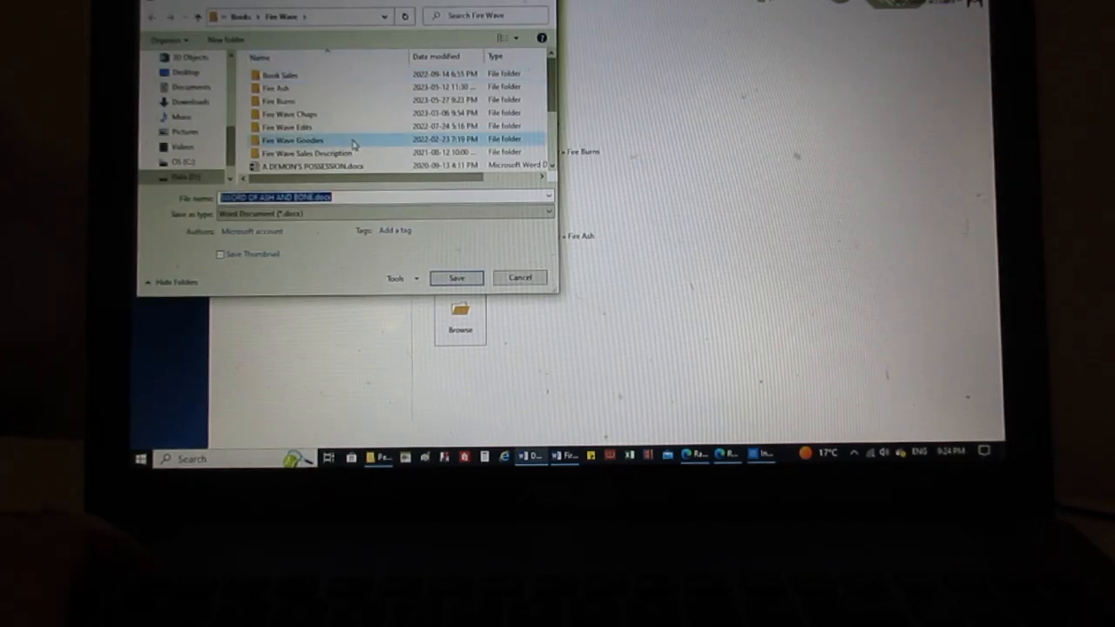
pyautogui.moveTo(289, 115)
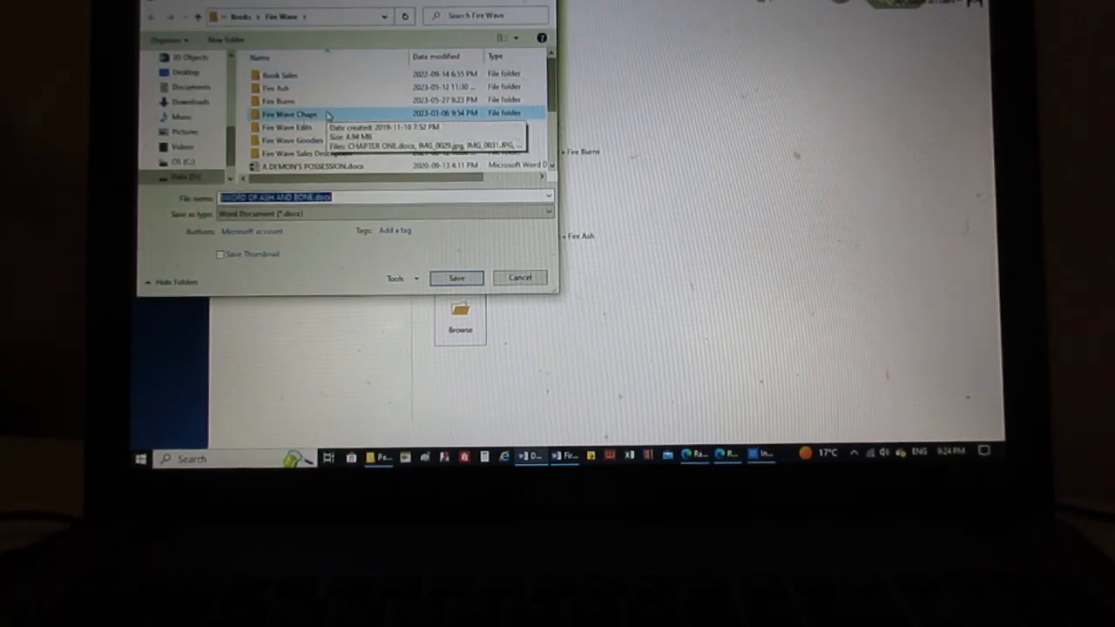
pyautogui.click(293, 125)
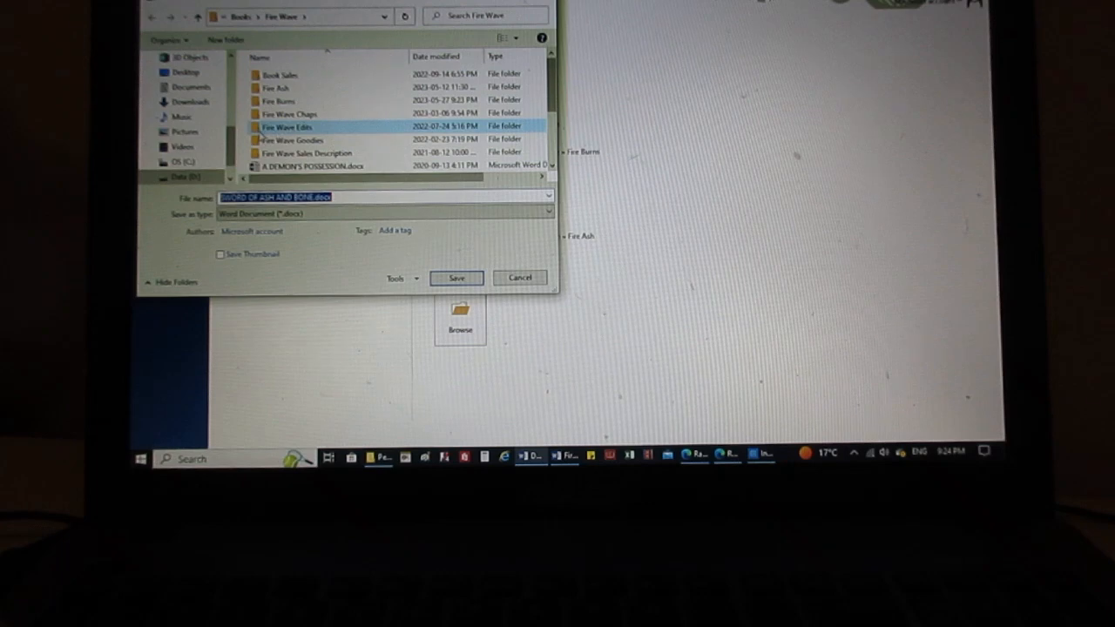
pyautogui.click(287, 87)
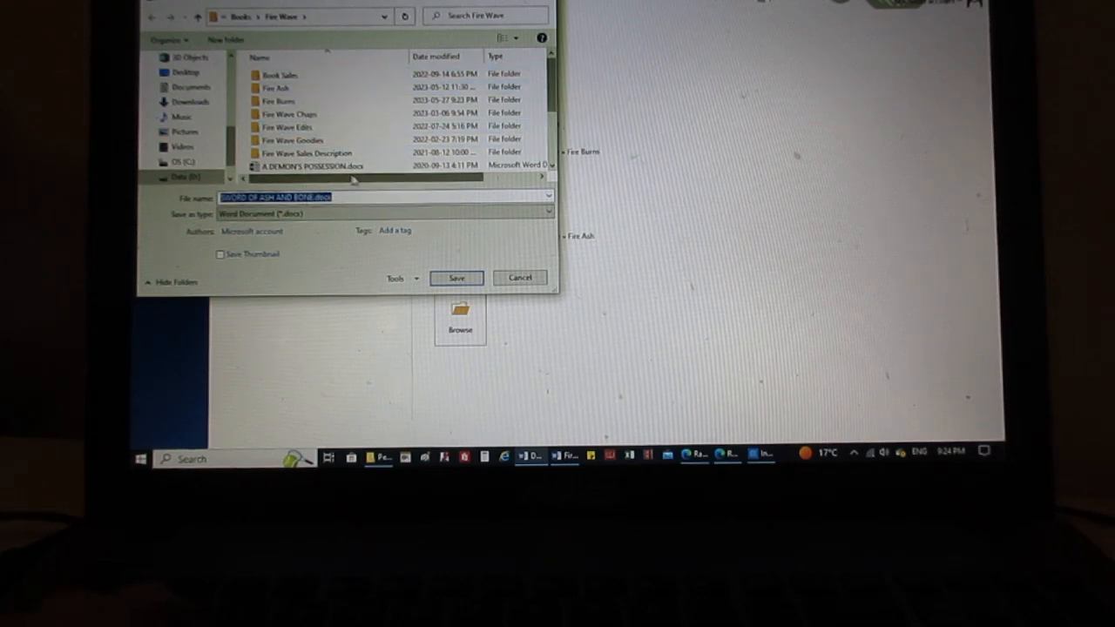
pyautogui.click(317, 16)
pyautogui.write('PROJECT B')
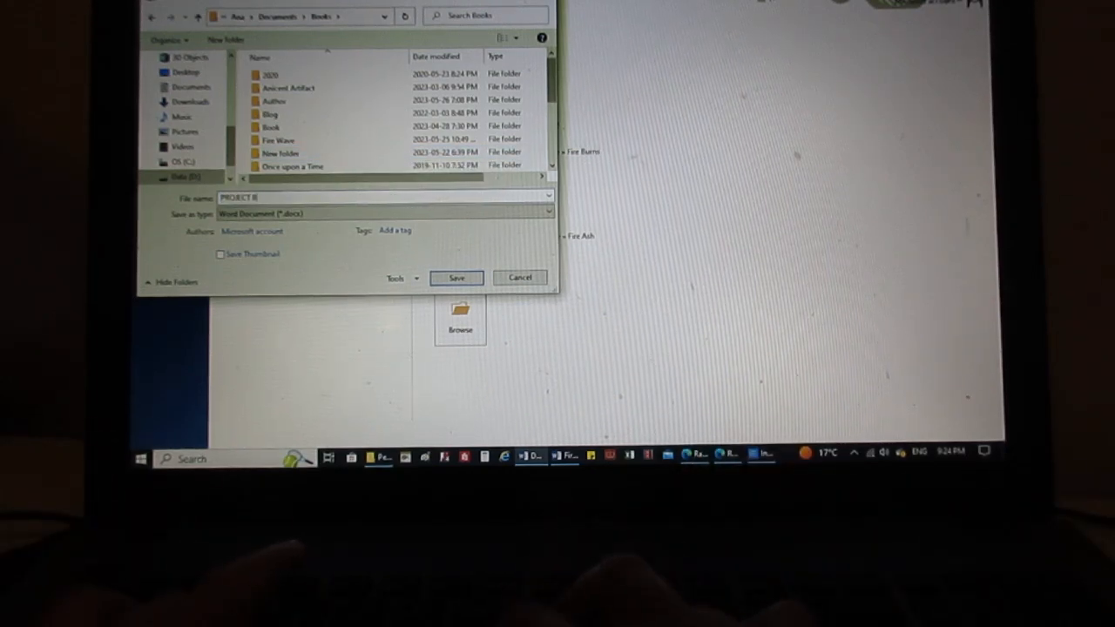
# - Name the file PROJECT BONES and save the manuscript
pyautogui.write('ONES')
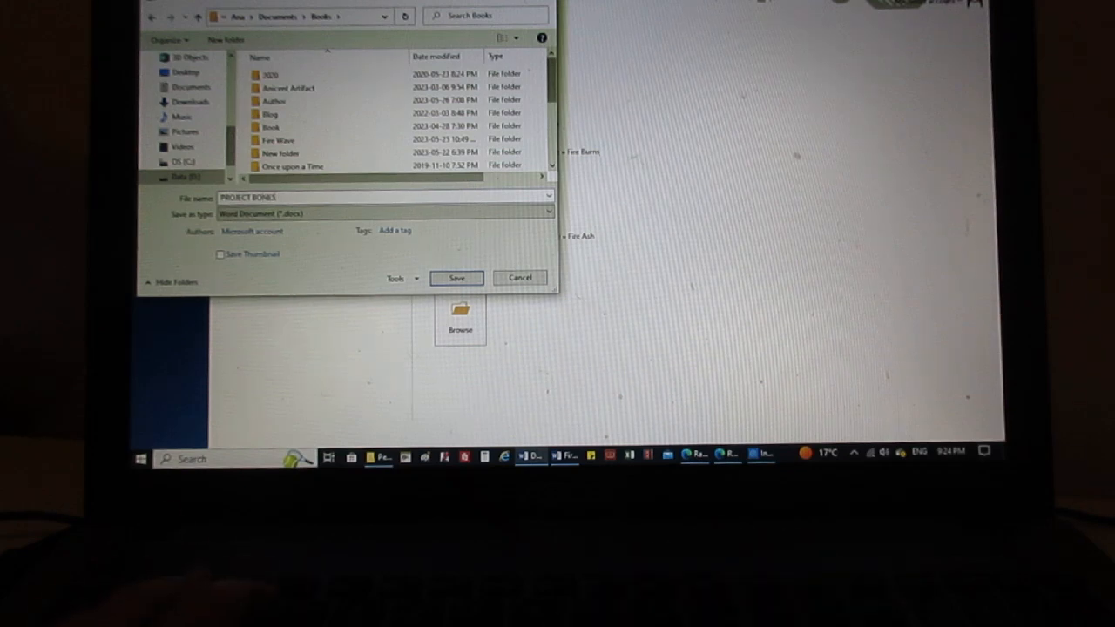
pyautogui.click(457, 279)
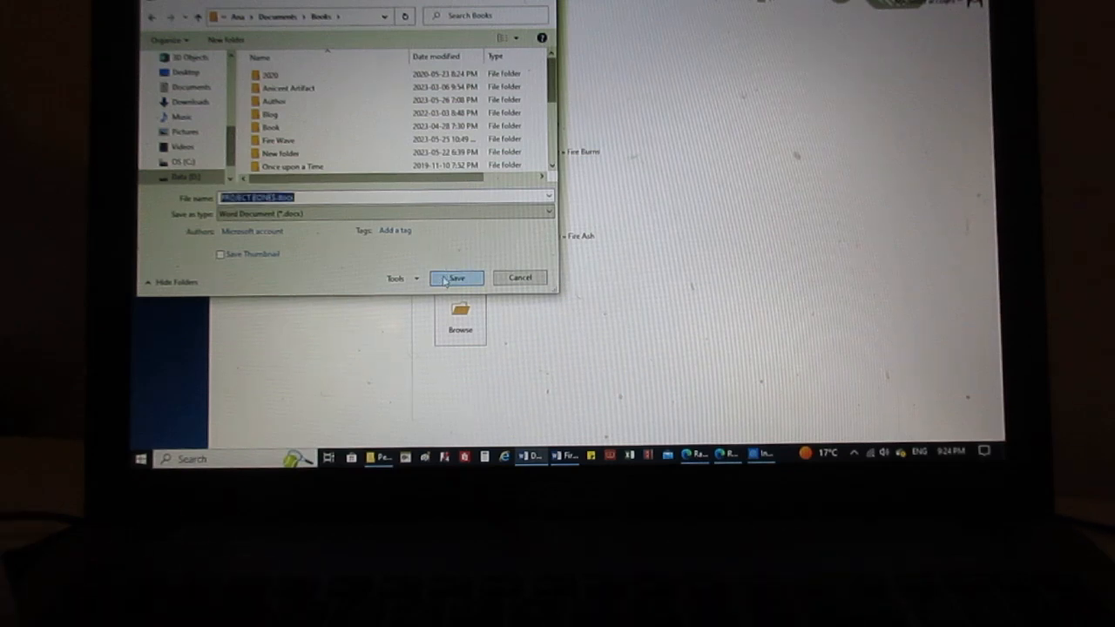
pyautogui.click(457, 279)
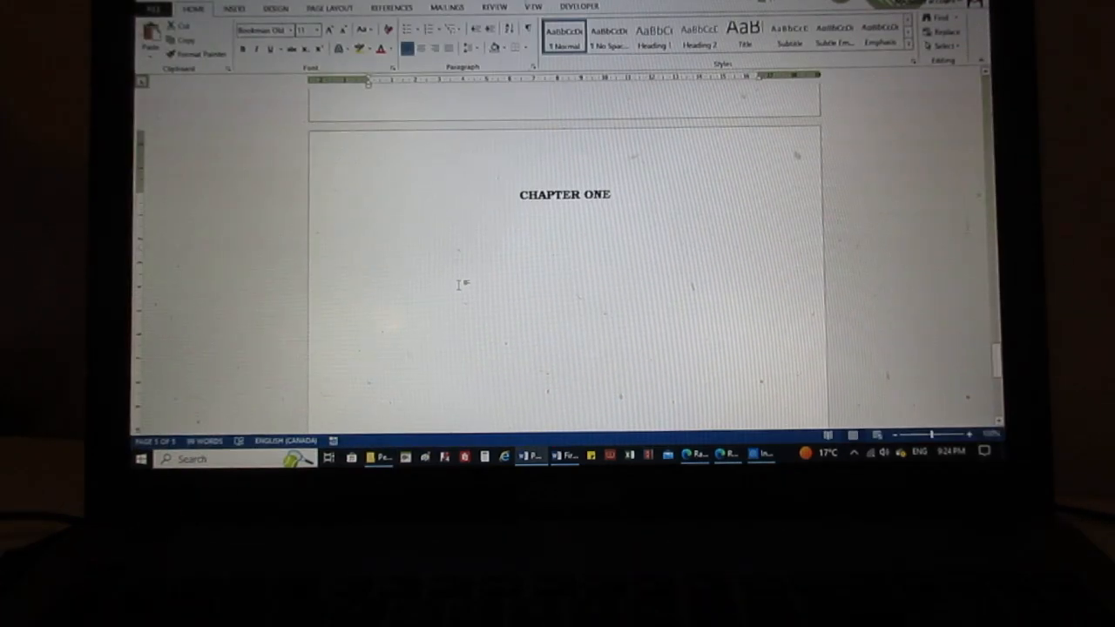